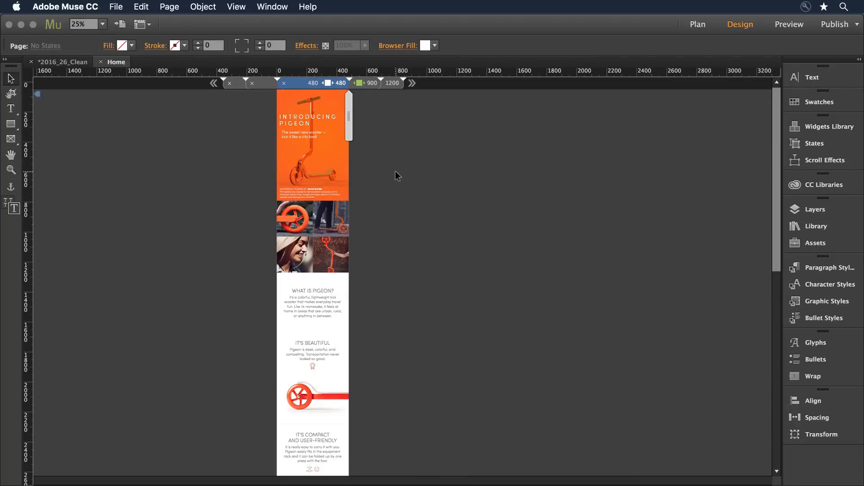
Step: Zoom in on the 480-pixel layout so the hero bottom, Kickstarter note and scooter photo grid fill the view
scroll(down, 3)
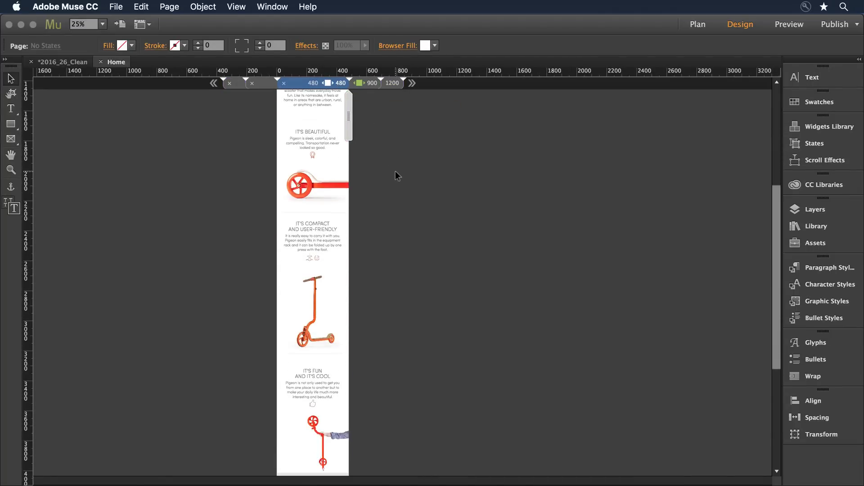
scroll(down, 3)
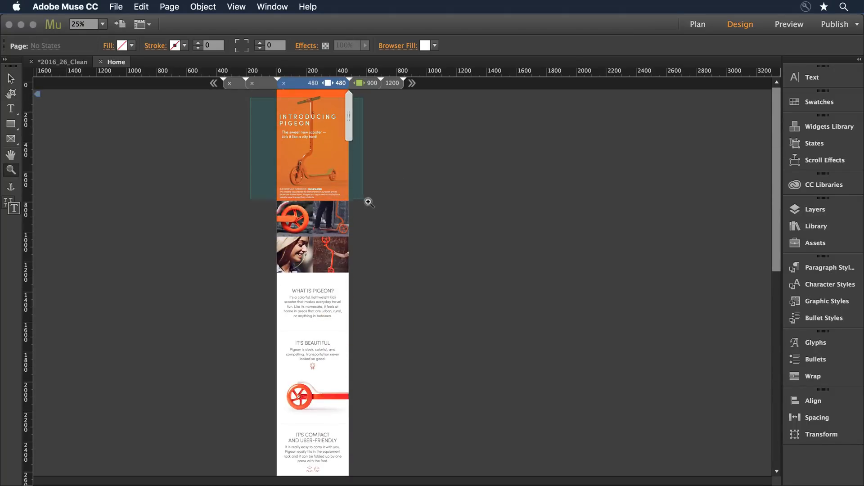
click(368, 203)
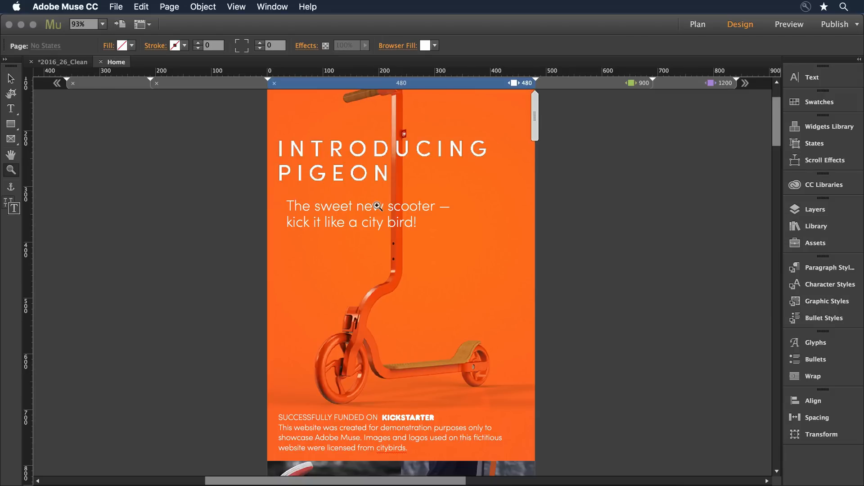
mouse_move(213, 342)
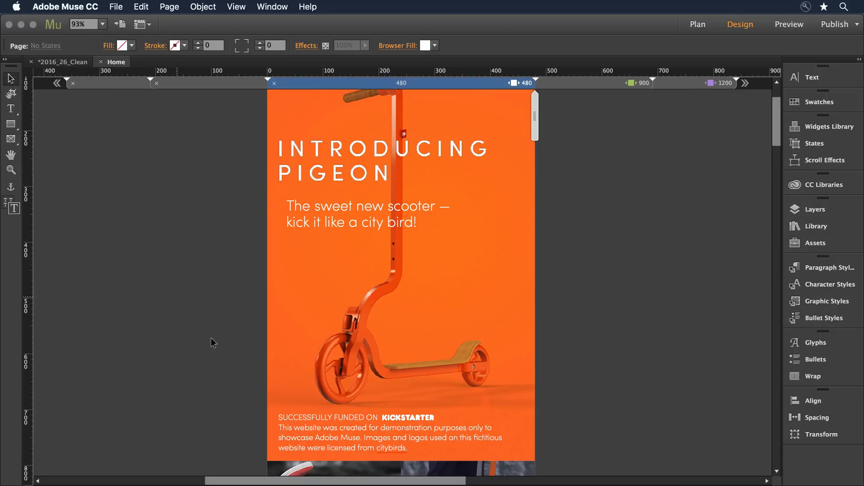
scroll(down, 3)
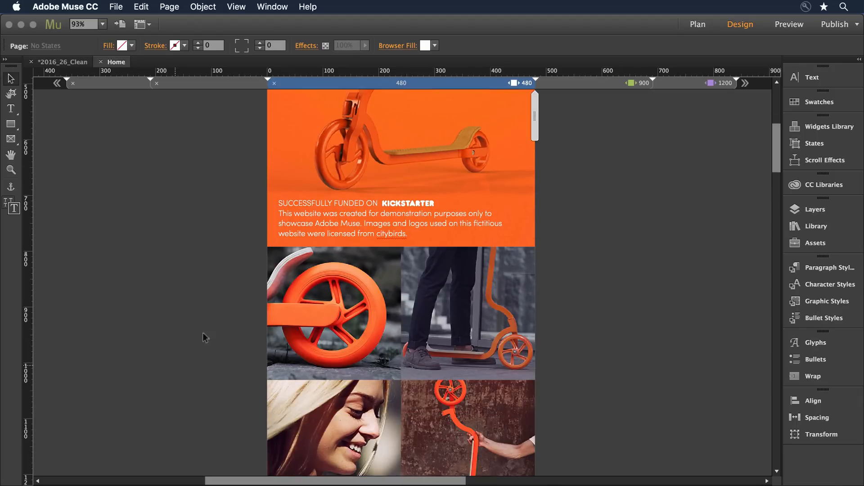
click(298, 206)
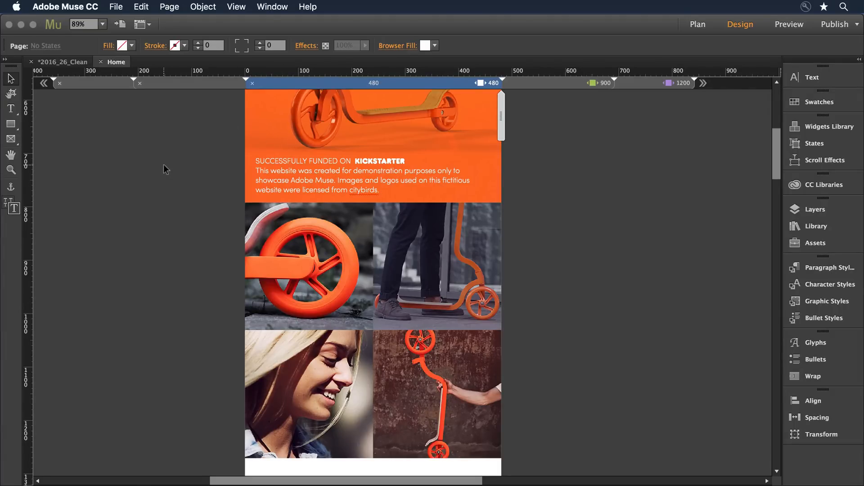
Step: Select the first grid photo and drag the Vertical Move Handle down, leaving a white gap under the hero
click(308, 267)
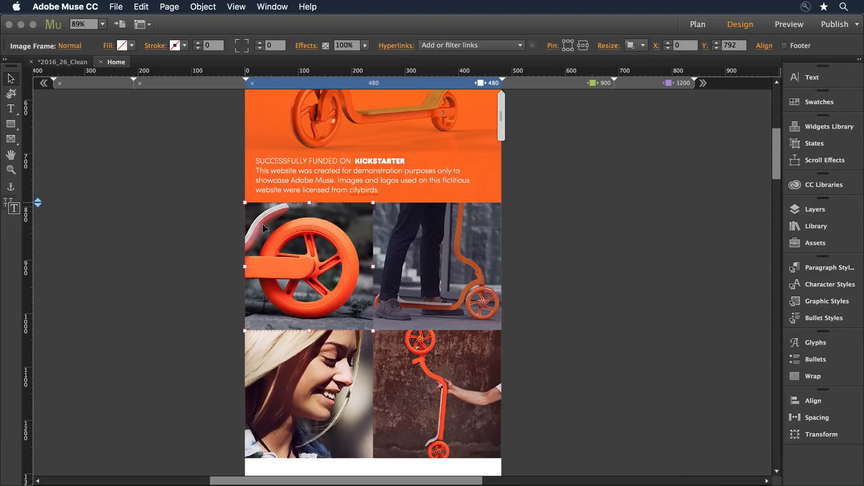
mouse_move(90, 207)
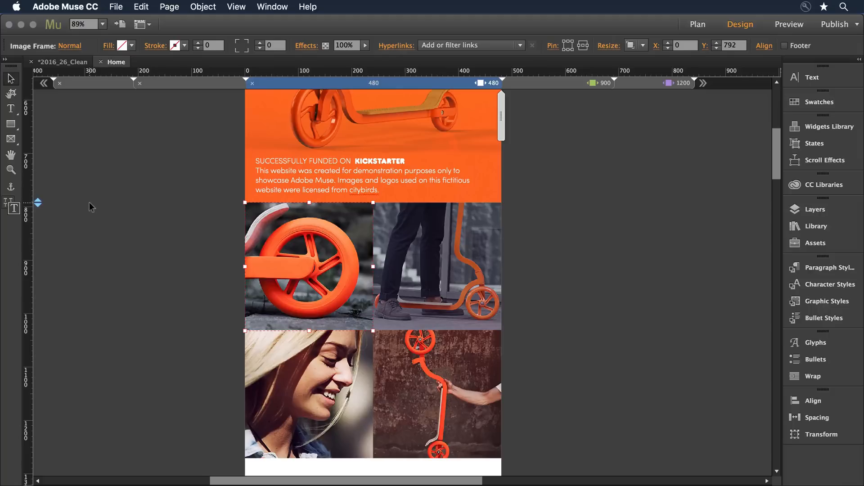
mouse_move(37, 204)
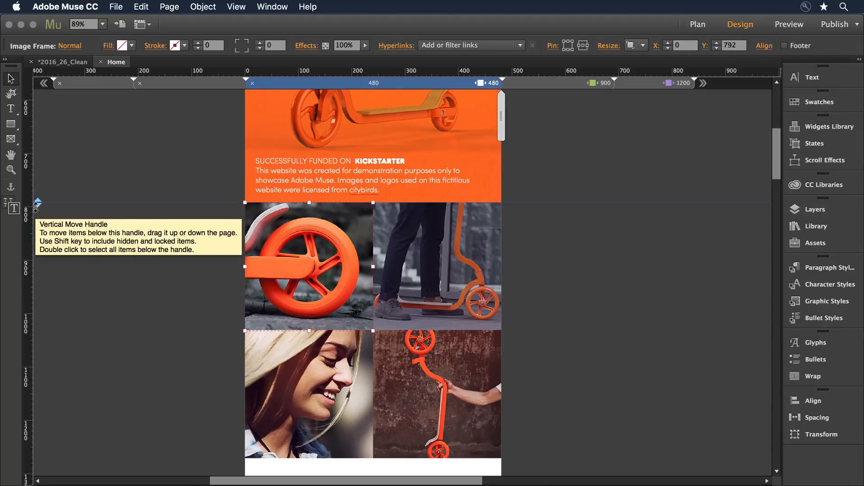
drag(36, 205, 36, 229)
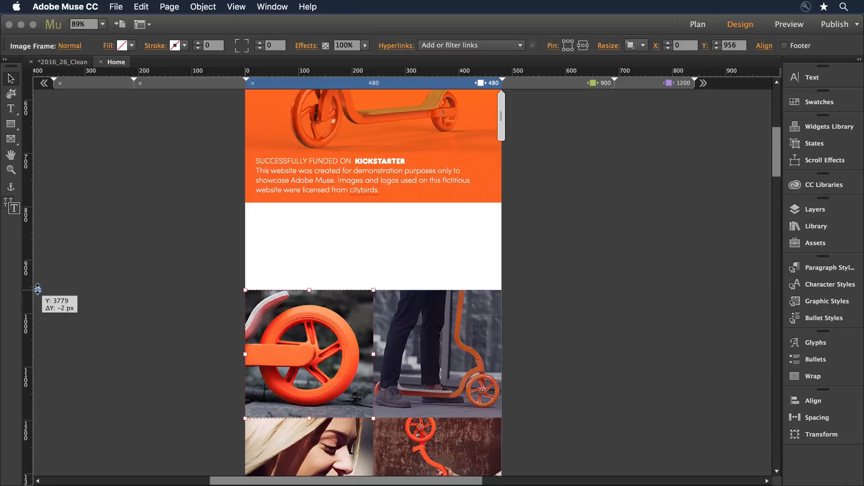
drag(38, 288, 38, 249)
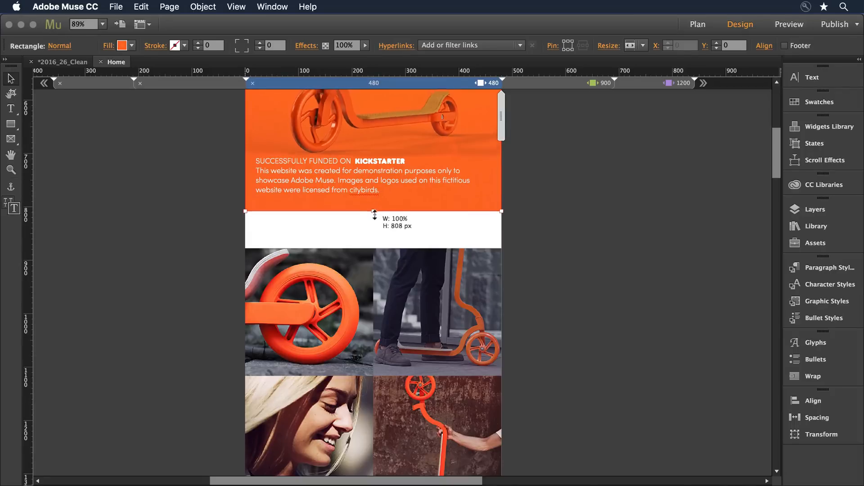
Step: Drag the orange hero's bottom edge down to the photo grid, lowering its Kickstarter text
drag(373, 210, 375, 250)
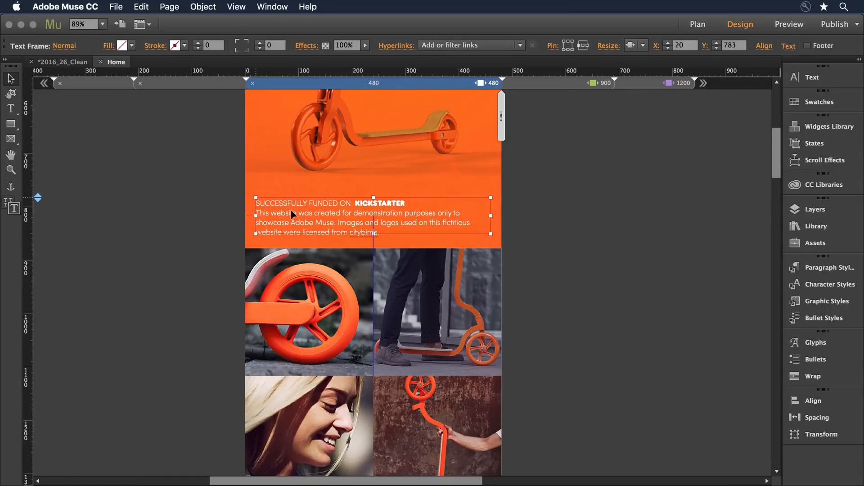
scroll(down, 3)
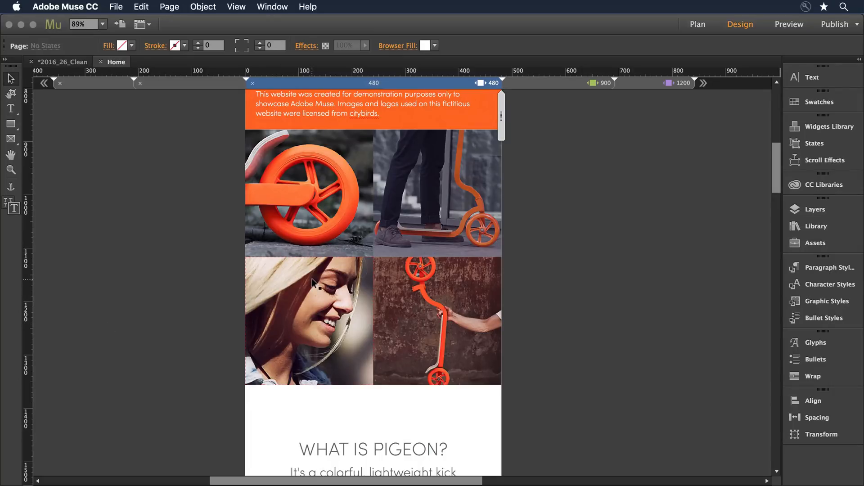
Step: Select everything below the top photo row, delete it, and deselect, pulling the footer up
click(317, 320)
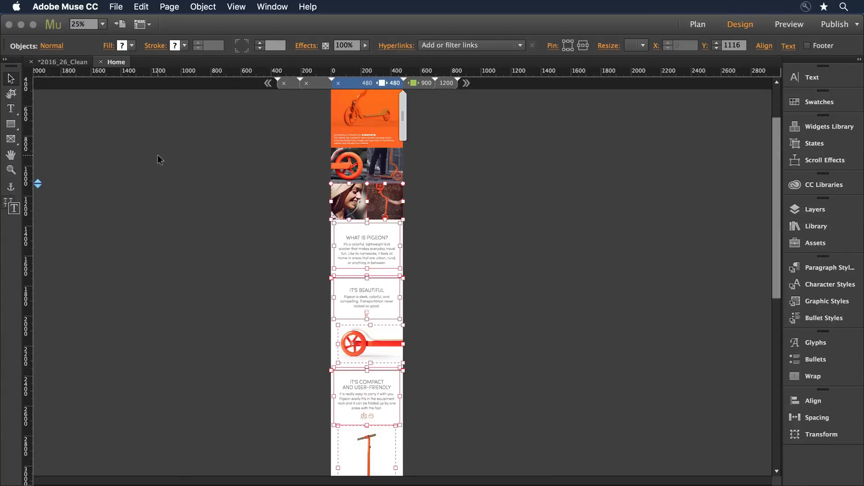
click(160, 160)
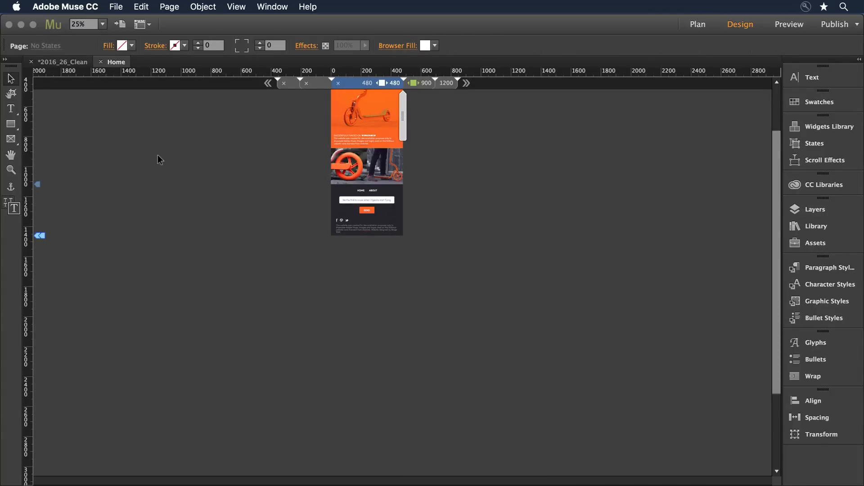